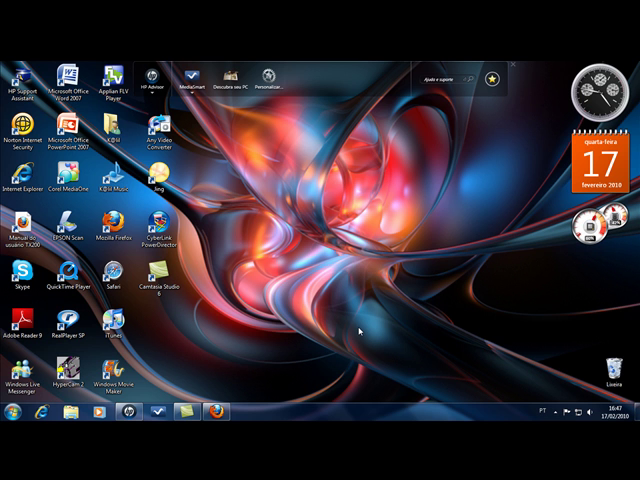
mouse_move(308, 233)
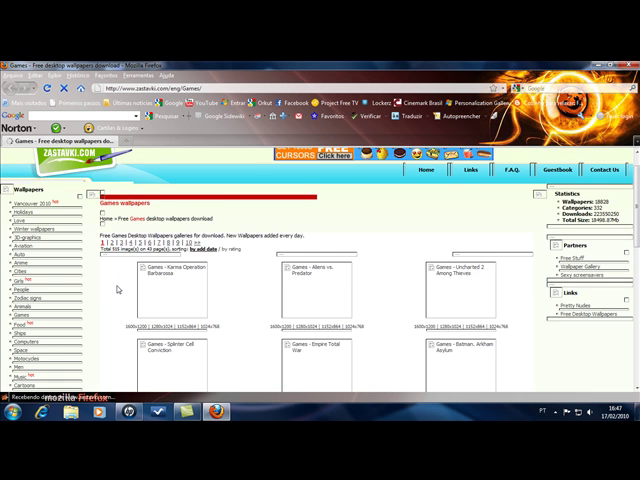
Step: Scroll the Zastavki.com Games wallpapers list toward the Aliens vs. Predator thumbnail
scroll(down, 3)
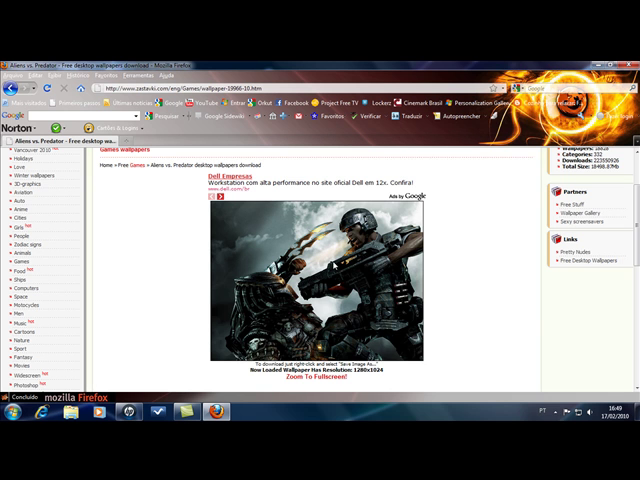
mouse_move(320, 308)
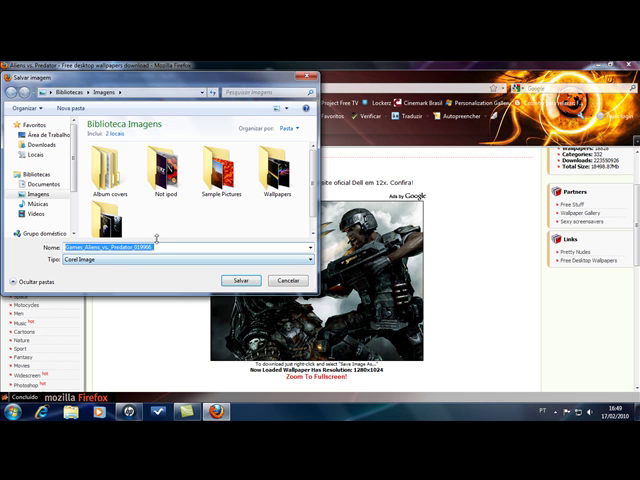
Step: Store the Aliens vs. Predator image in the Wallpapers folder from the Save Image dialog
double_click(255, 175)
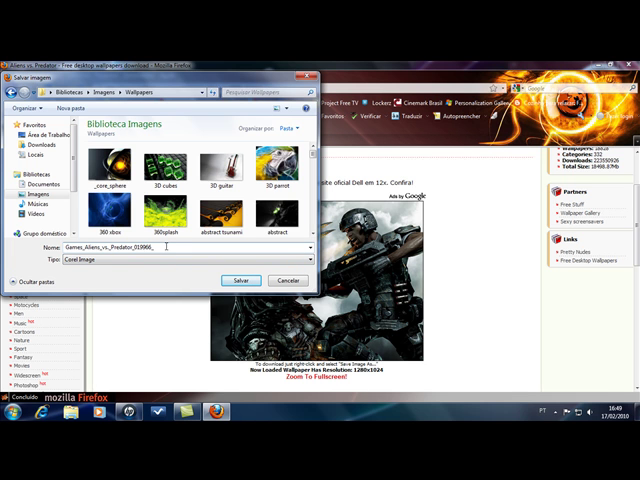
key(BackSpace)
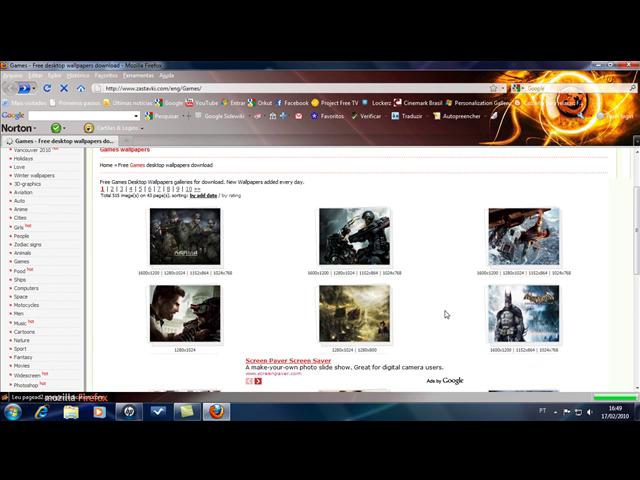
Step: Scroll down the Games list and open the Conflict Vietnam wallpaper page
scroll(down, 3)
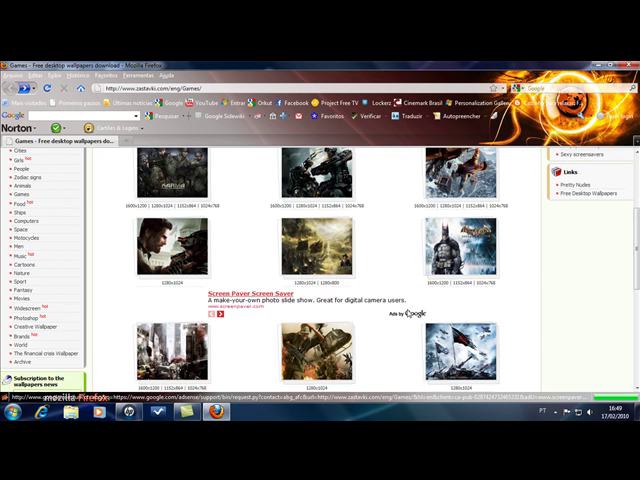
scroll(down, 3)
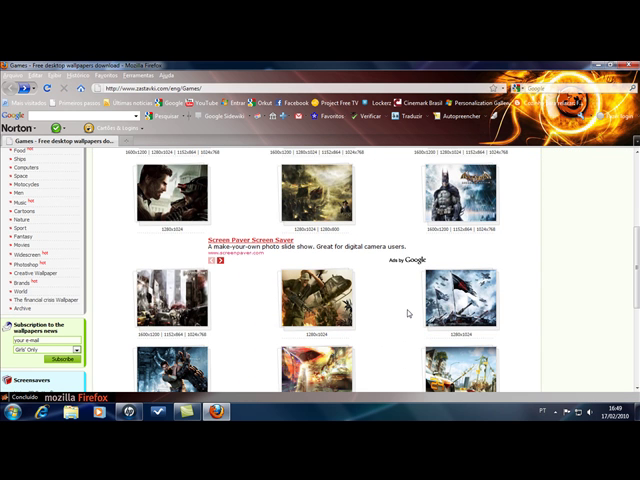
scroll(down, 3)
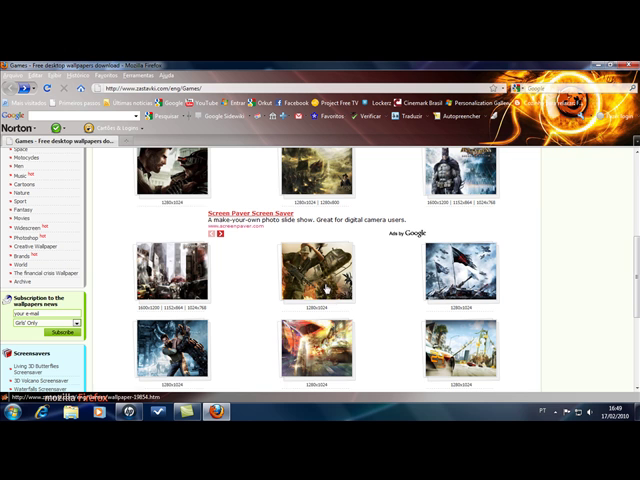
click(315, 280)
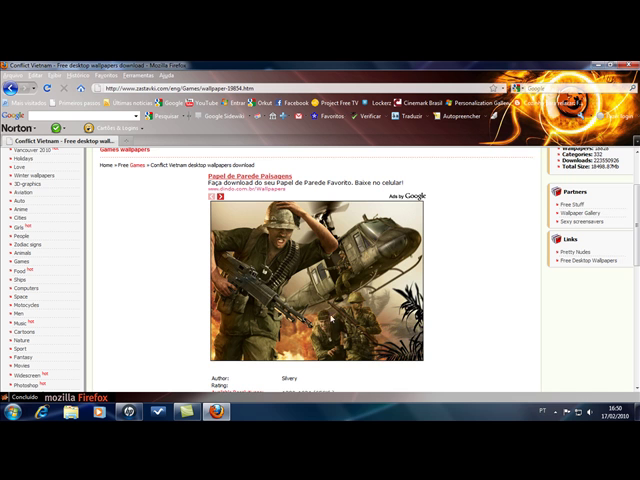
Step: Save the Conflict Vietnam image via Save Image As into the Wallpapers folder
right_click(330, 318)
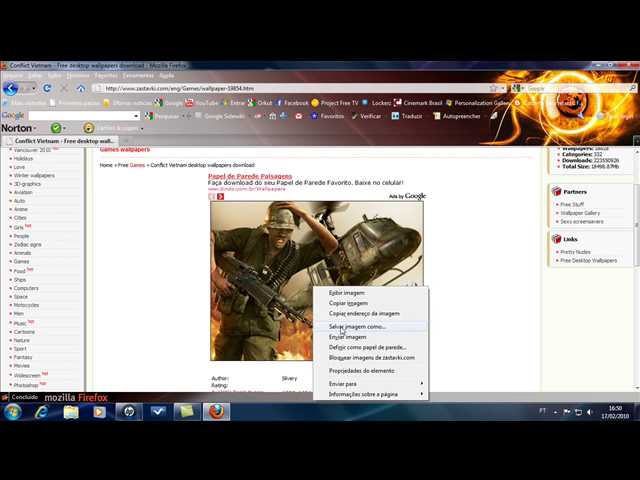
click(348, 327)
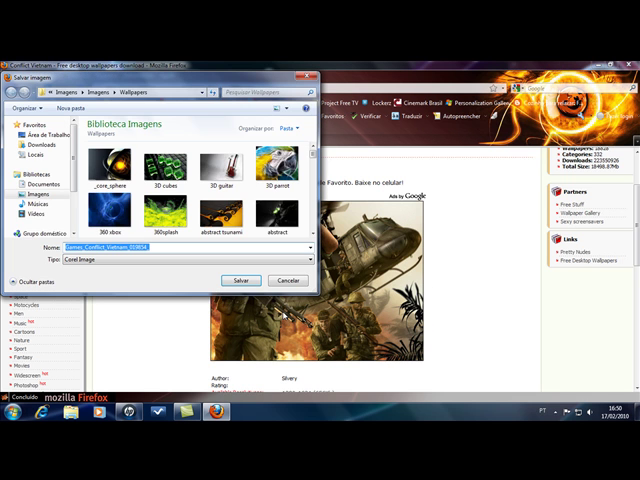
click(289, 280)
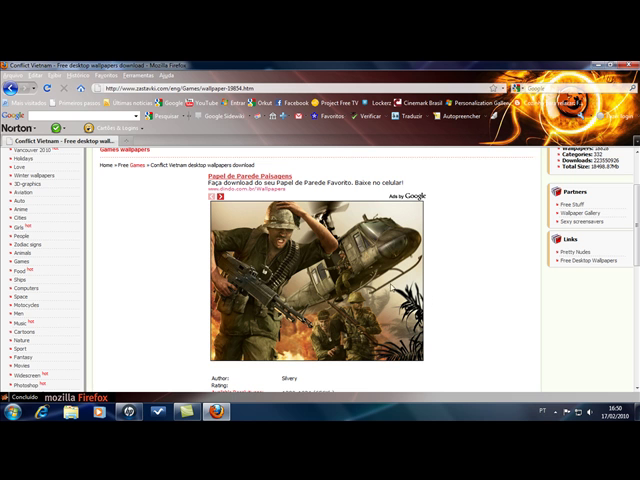
mouse_move(332, 242)
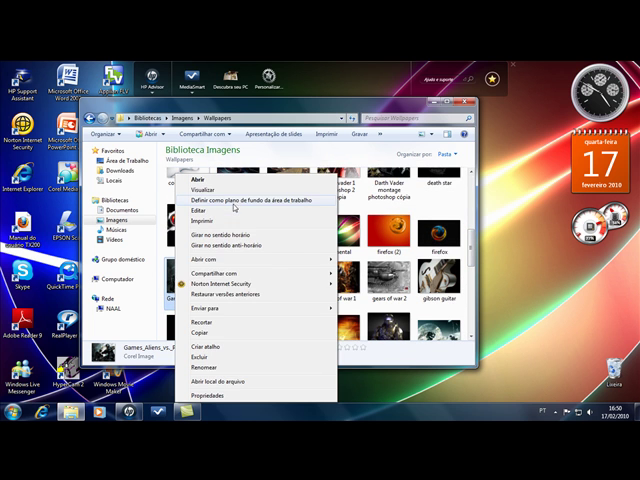
Step: Choose Set as desktop background for the Aliens vs. Predator file
click(230, 199)
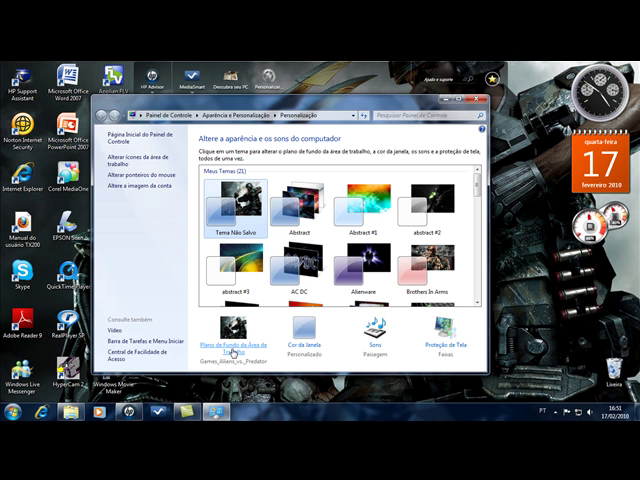
Step: Make the two game wallpapers a shuffled slideshow changing every 3 minutes
click(231, 338)
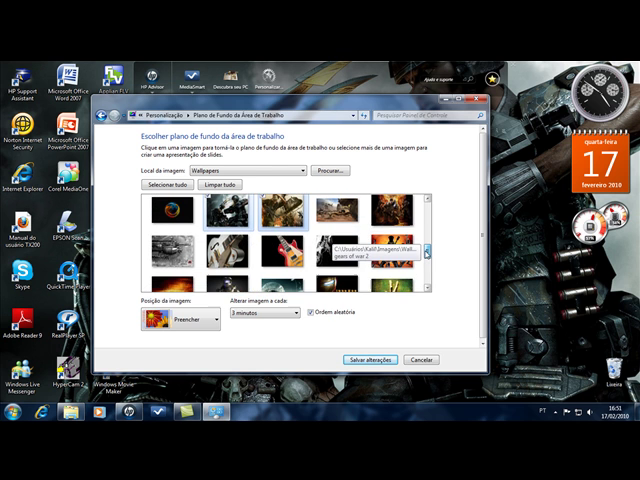
scroll(down, 3)
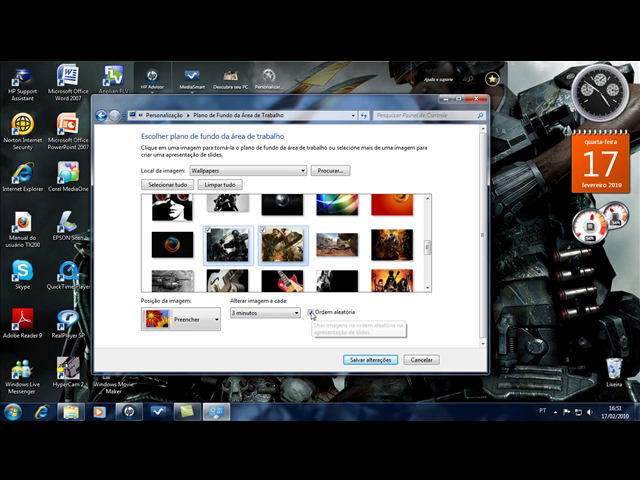
click(307, 314)
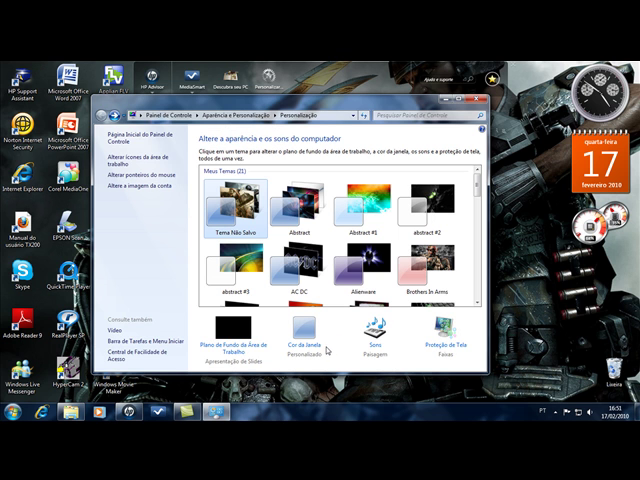
Step: Change the Color intensity slider in the Window Color settings
click(284, 325)
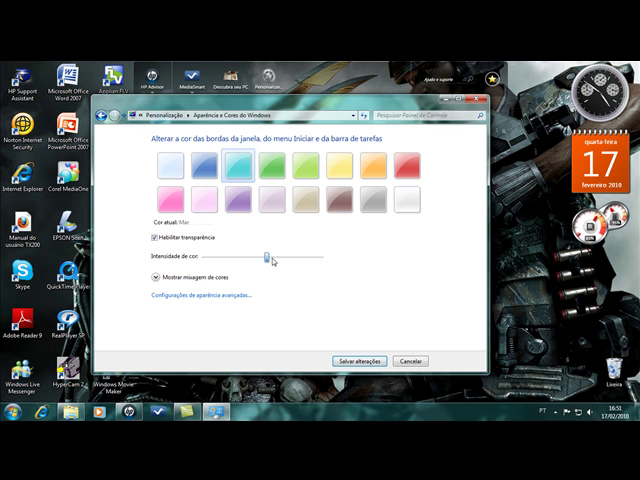
click(192, 165)
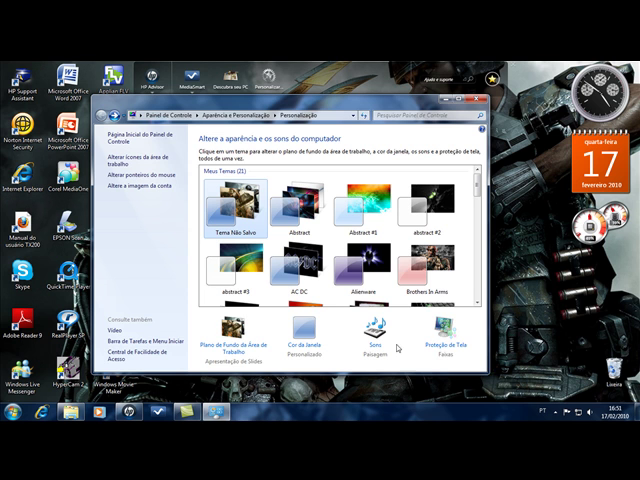
mouse_move(413, 342)
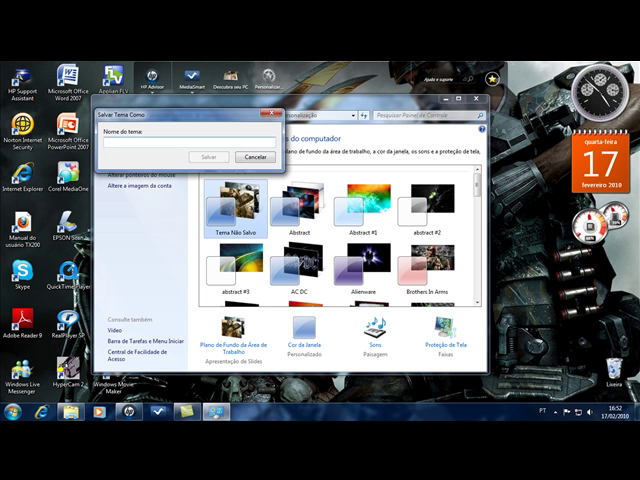
Step: Enter 'AVB' as the name for the saved theme
text(AVB)
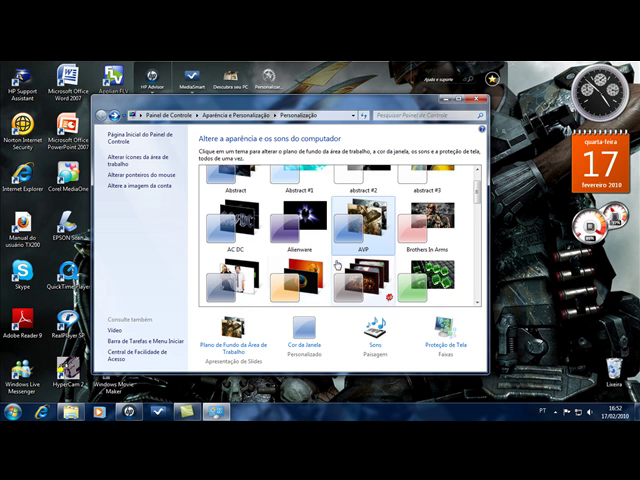
Step: Scroll through My Themes to reach the prism-with-rainbow theme
scroll(down, 3)
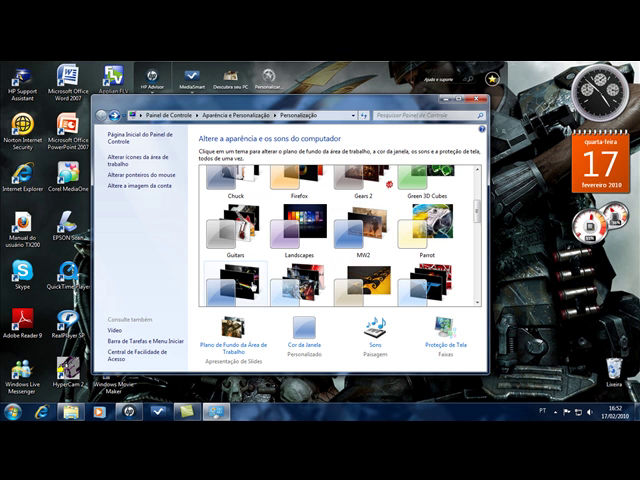
scroll(down, 3)
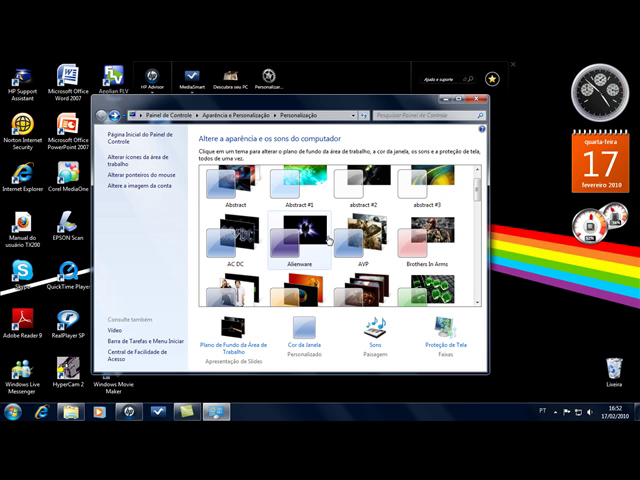
scroll(down, 3)
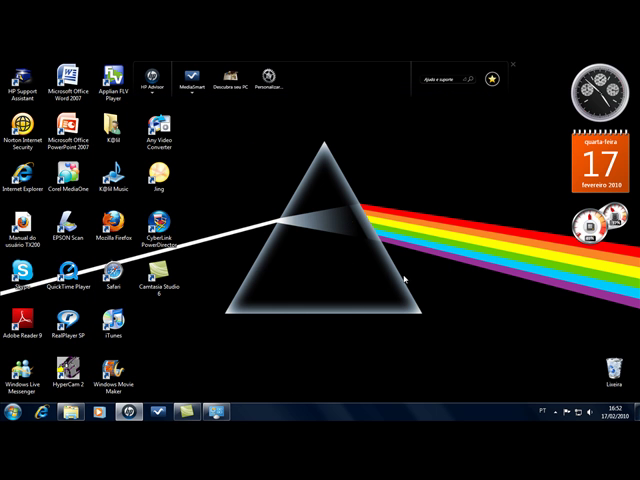
mouse_move(370, 260)
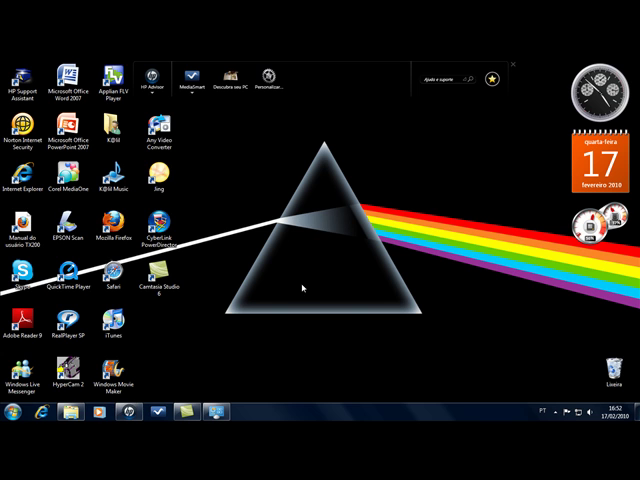
mouse_move(315, 293)
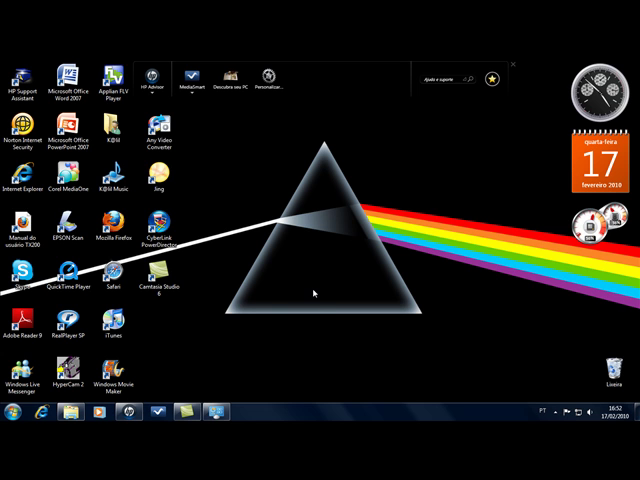